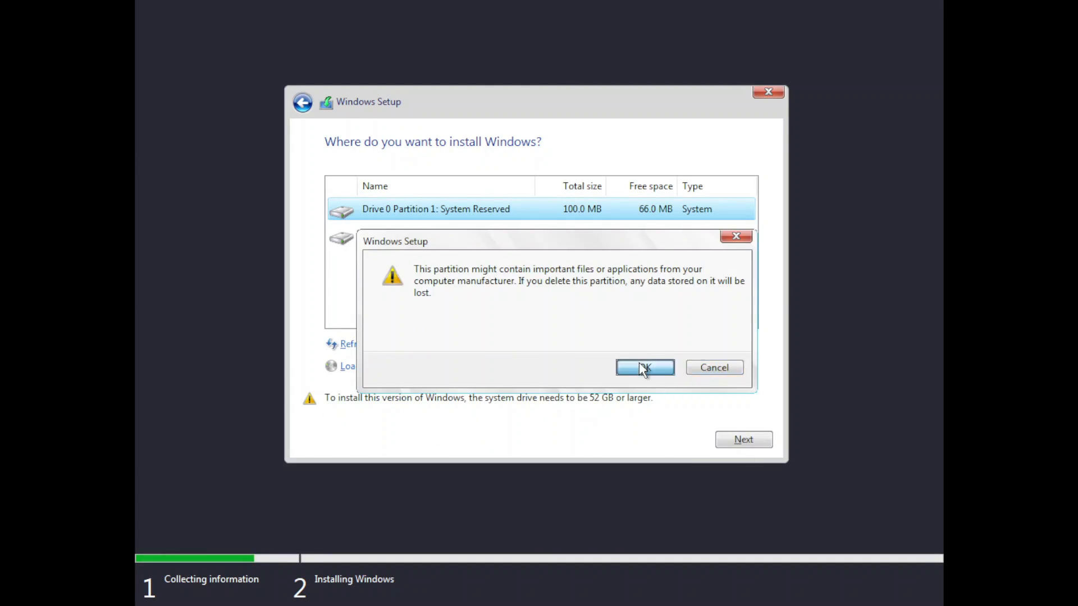
Confirm deleting Drive 0 Partition 1: System Reserved despite the data-loss warning.
left_click(645, 367)
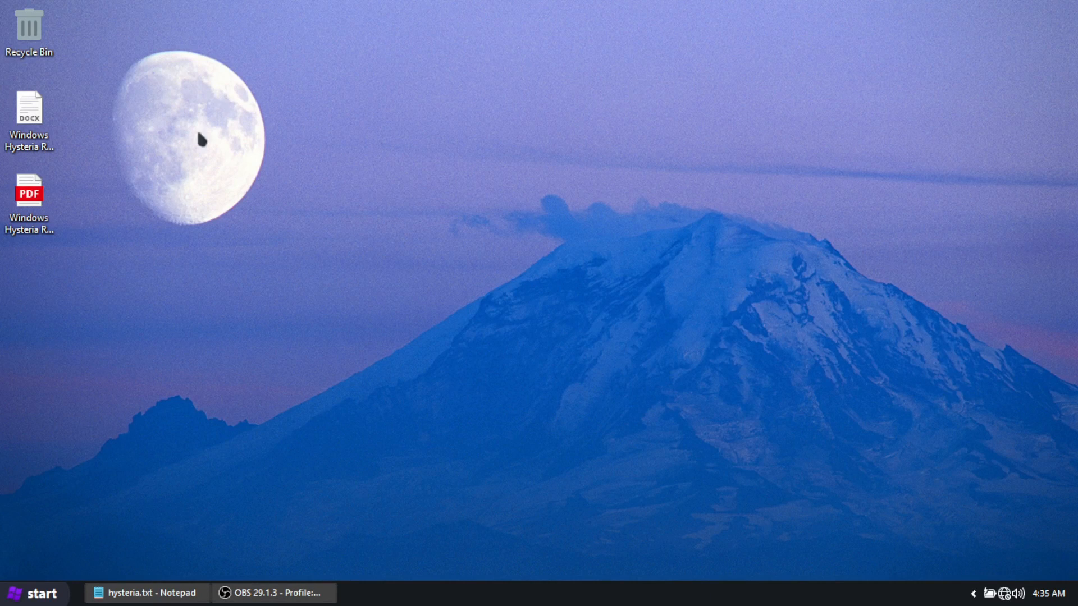
mouse_move(482, 337)
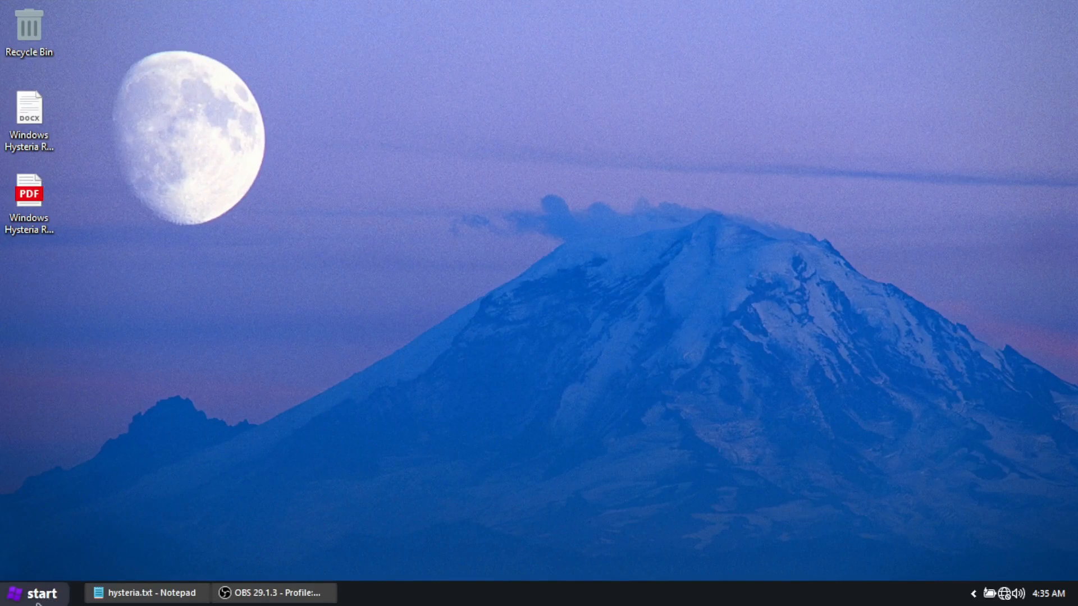
left_click(33, 593)
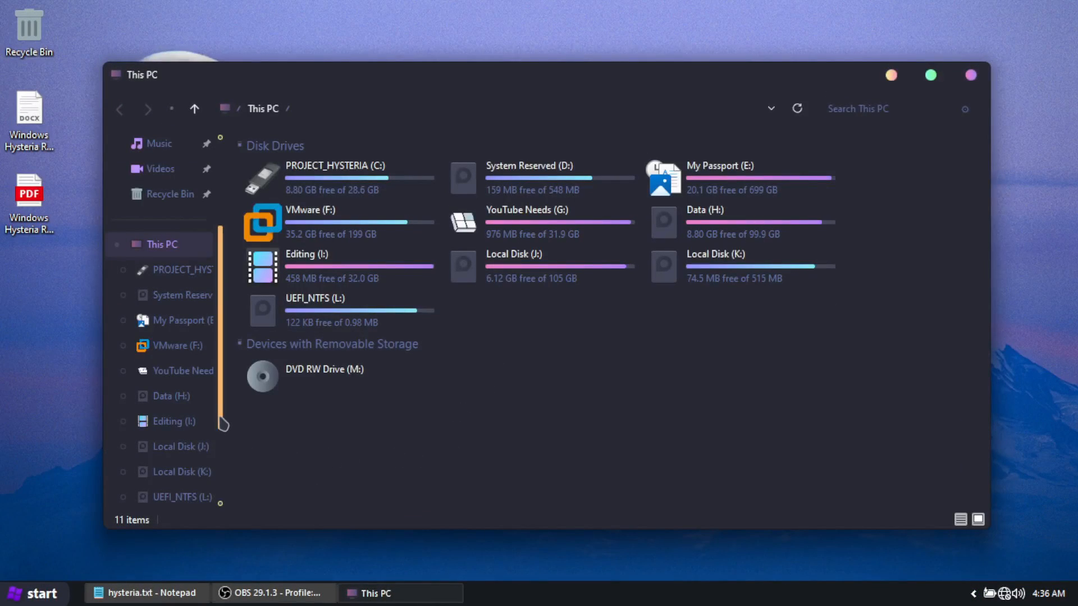
Review the This PC drive list, then search Start for 'contro' to reach Control Panel.
scroll("down", 3)
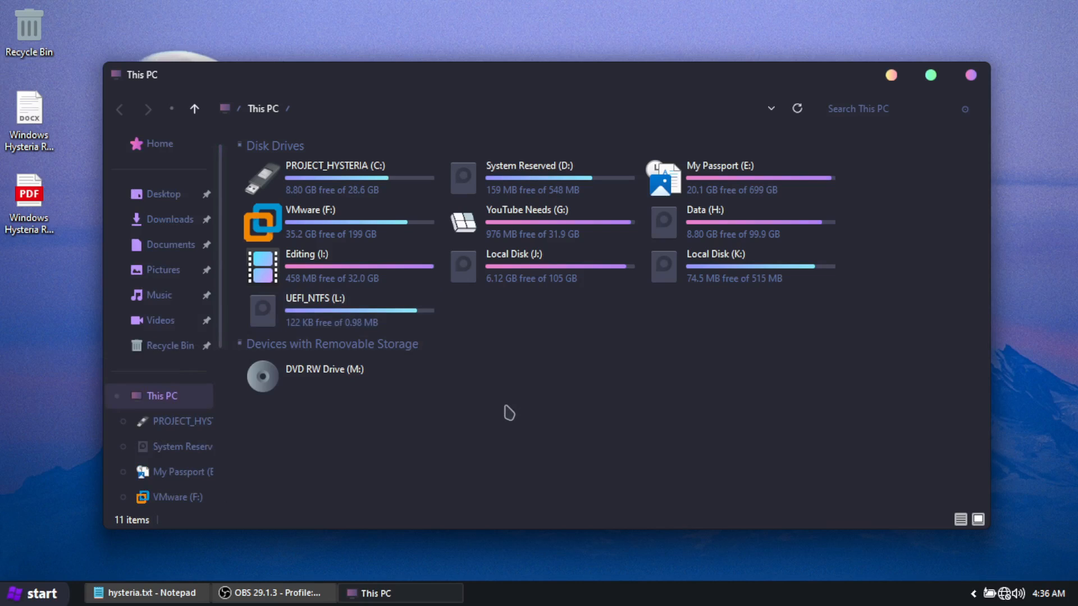
type("contro")
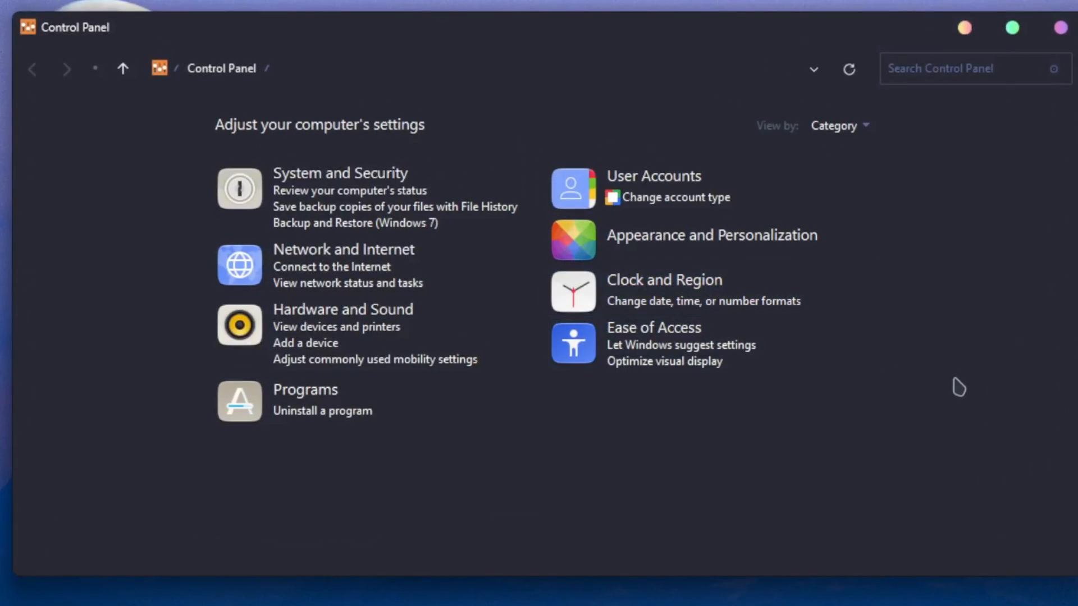
Focus the Search Control Panel box above the category overview.
left_click(962, 68)
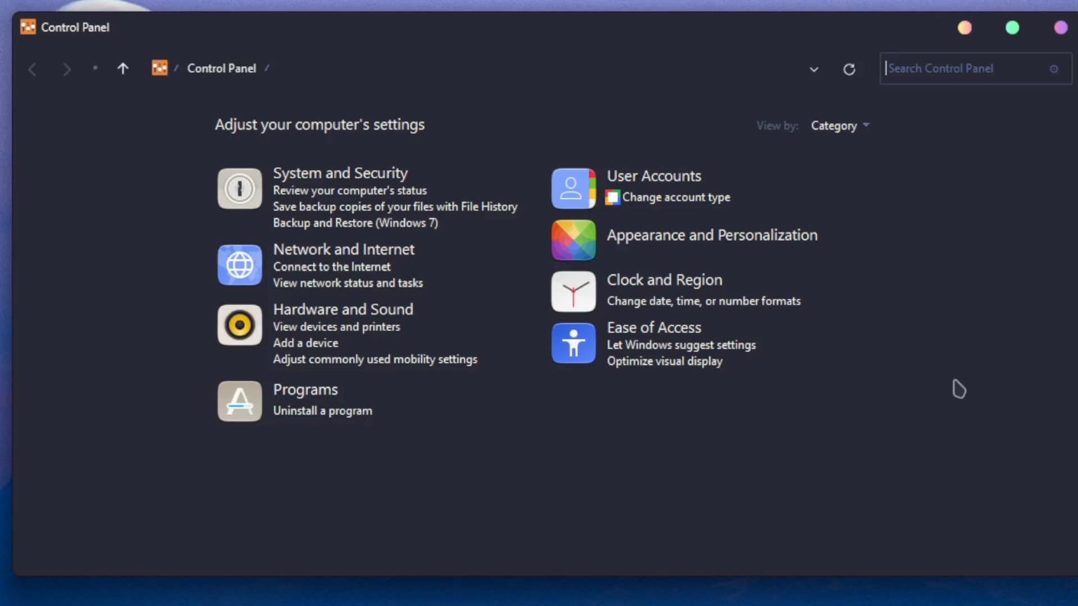
mouse_move(950, 390)
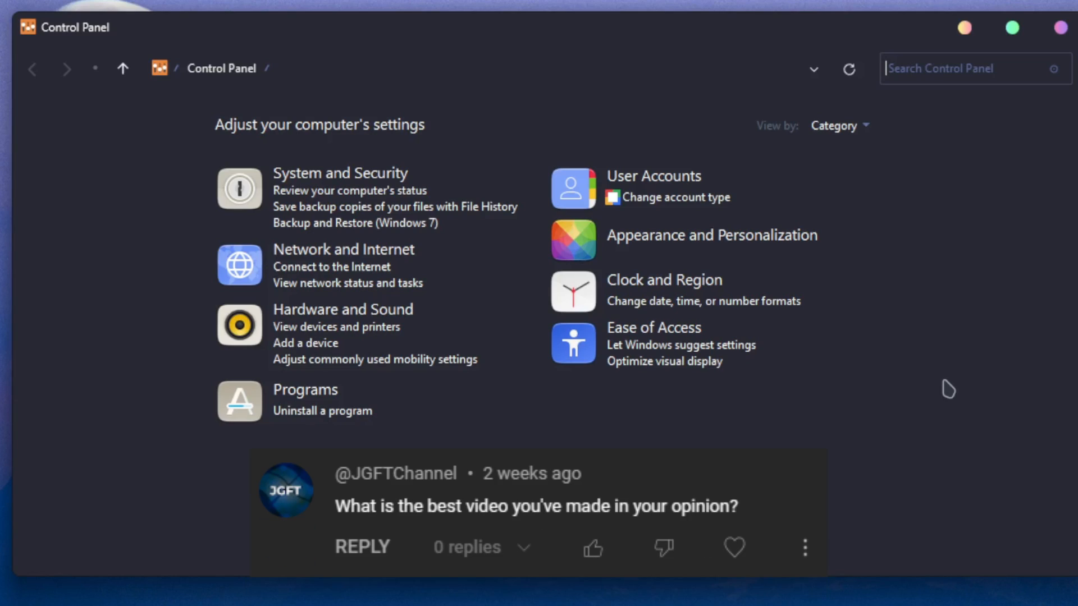
mouse_move(1062, 81)
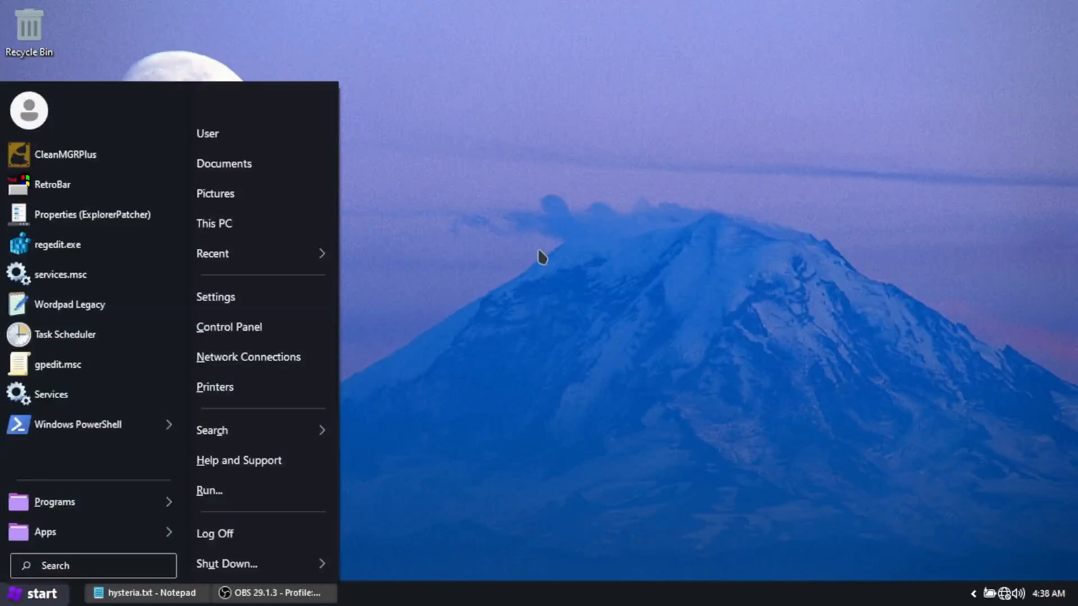
mouse_move(113, 544)
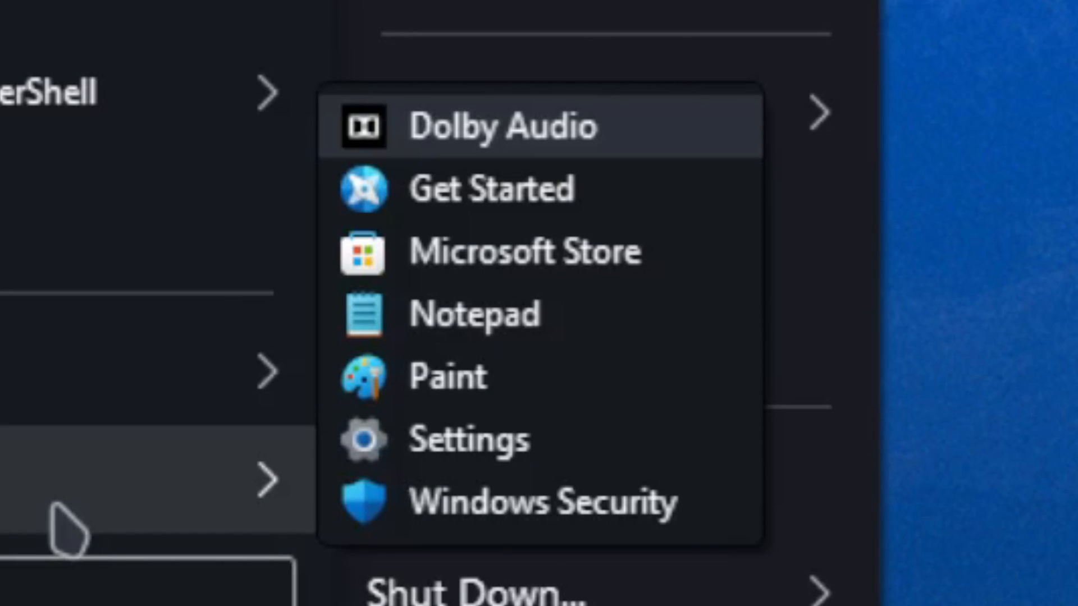
mouse_move(275, 522)
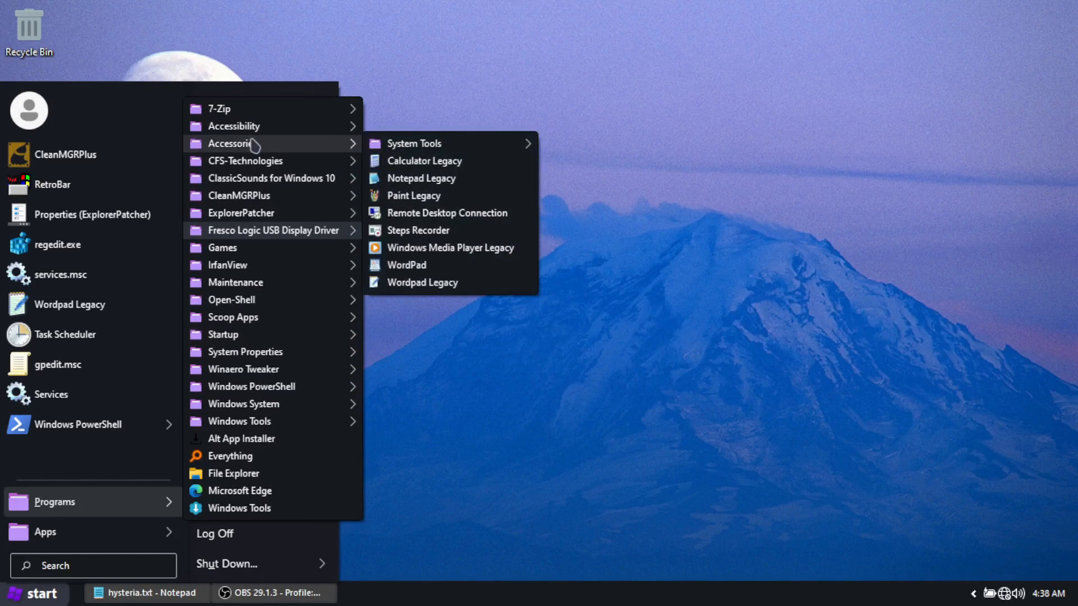
mouse_move(347, 154)
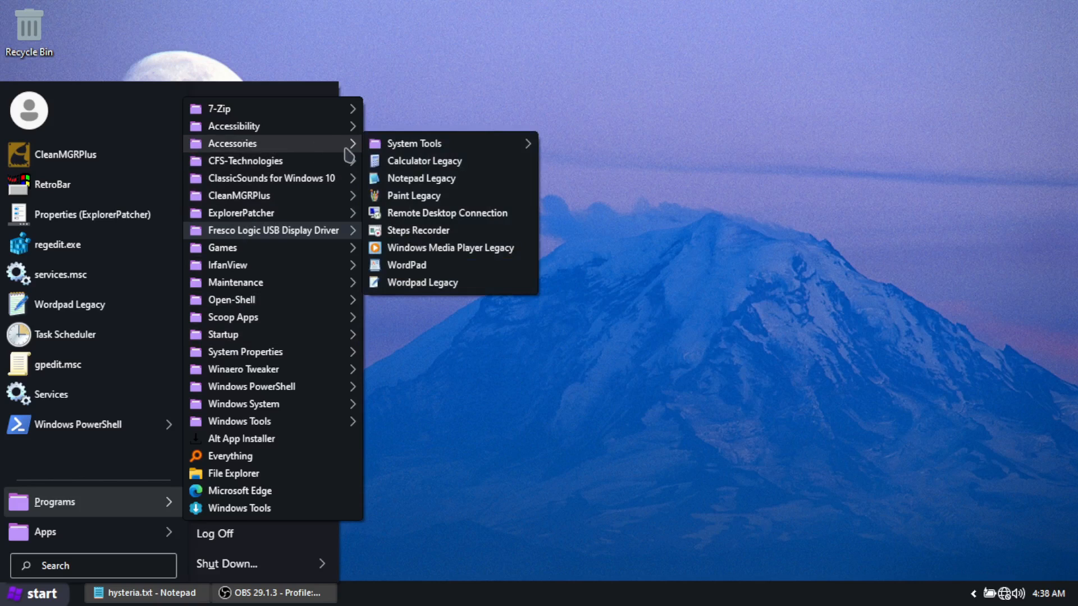
Launch Notepad Legacy from the Start Menu's Programs > Accessories folder.
left_click(425, 160)
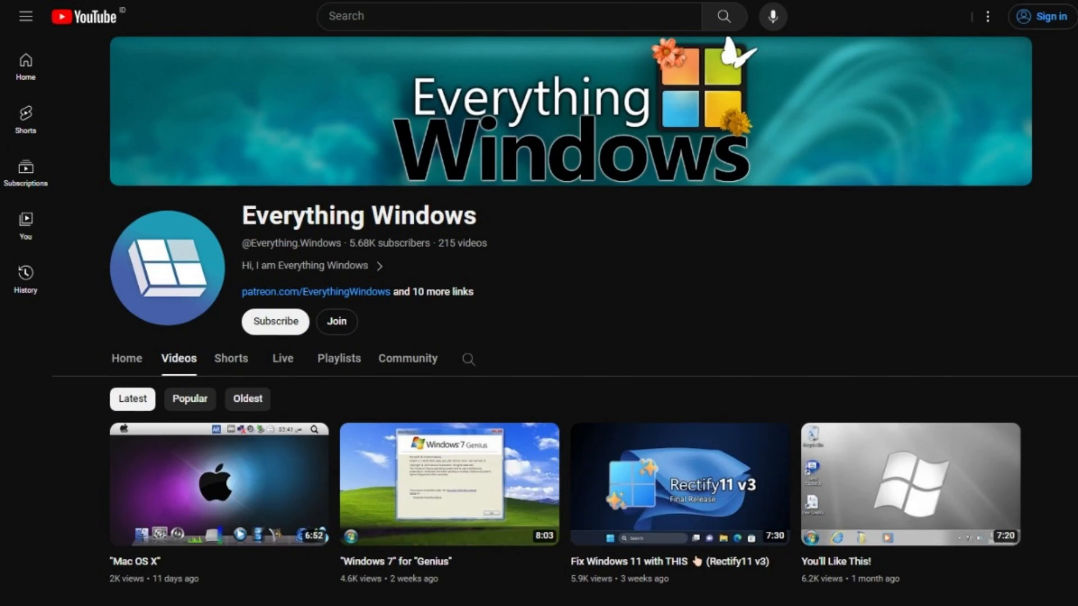
scroll("down", 3)
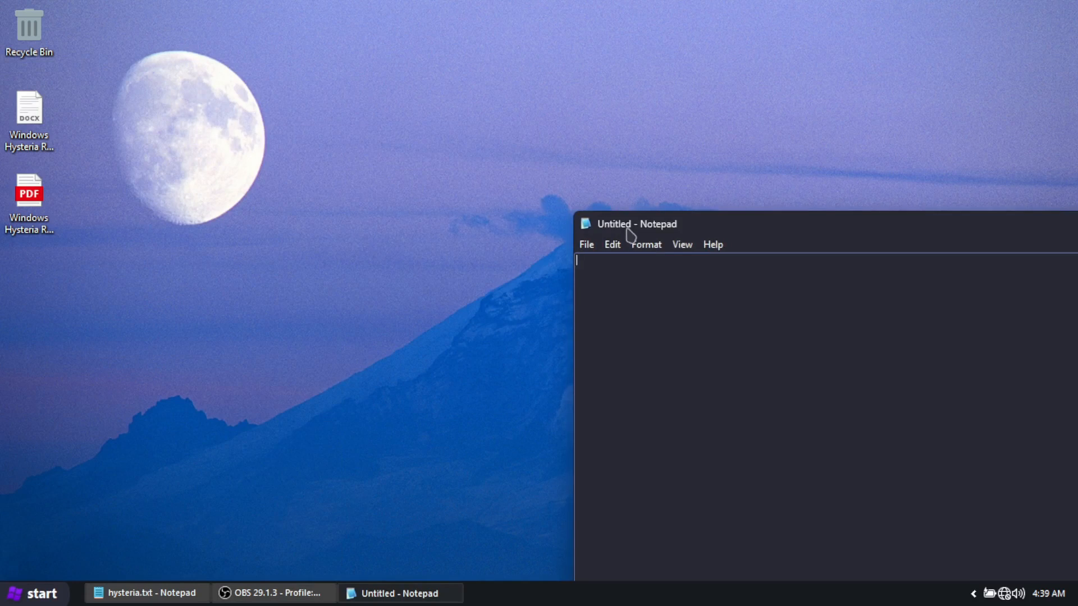
Write 'this is just notepad in projcet hysteria...', draw hello in Paint, and type 'with project hystereia using' in WordPad.
type("this is just notepad in projcet h")
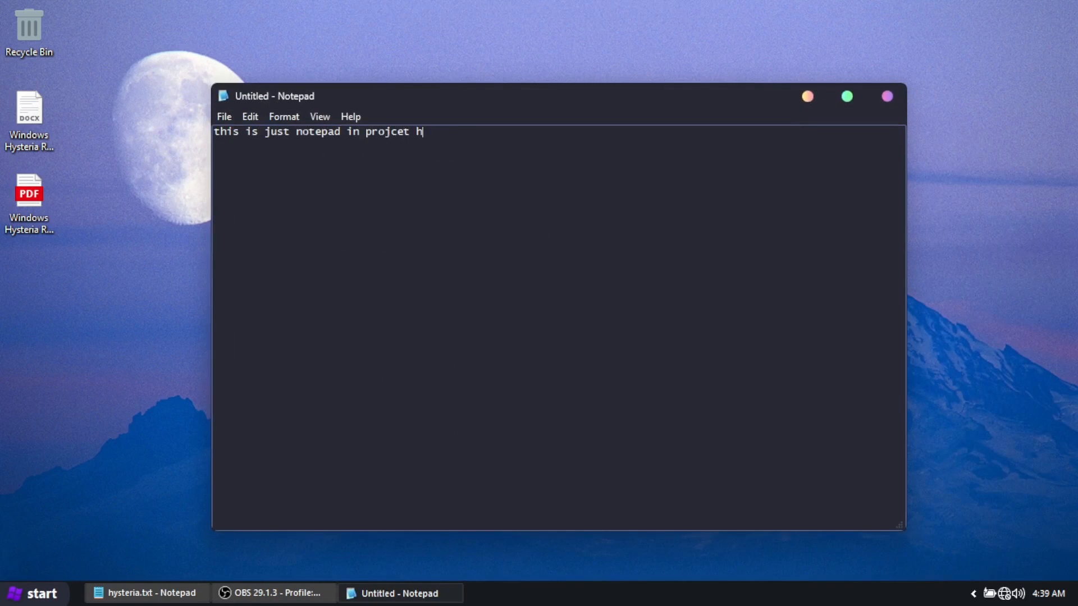
type("ysteria...")
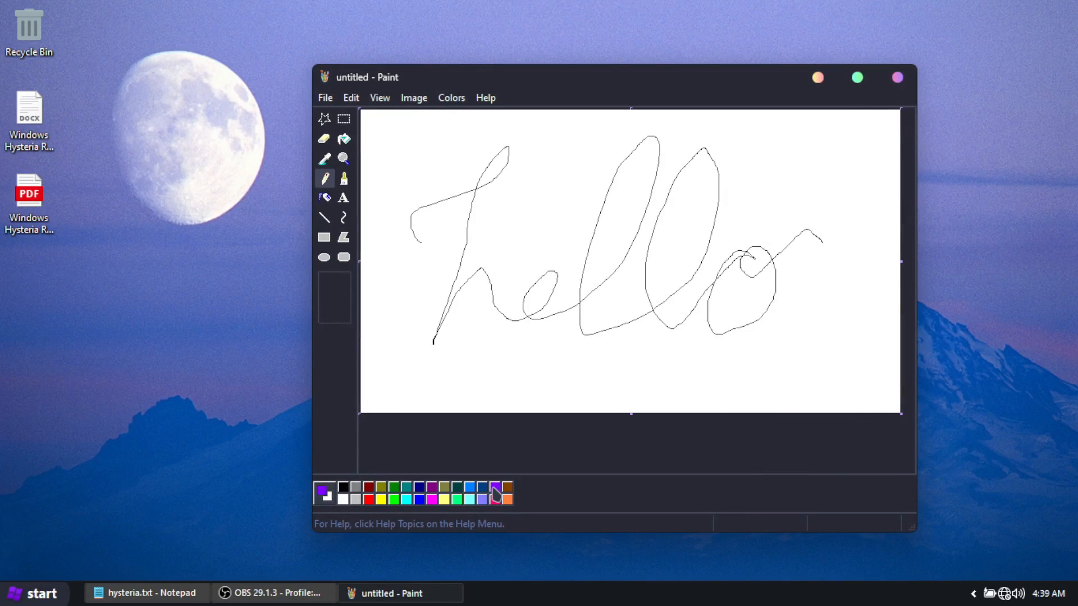
left_click(756, 262)
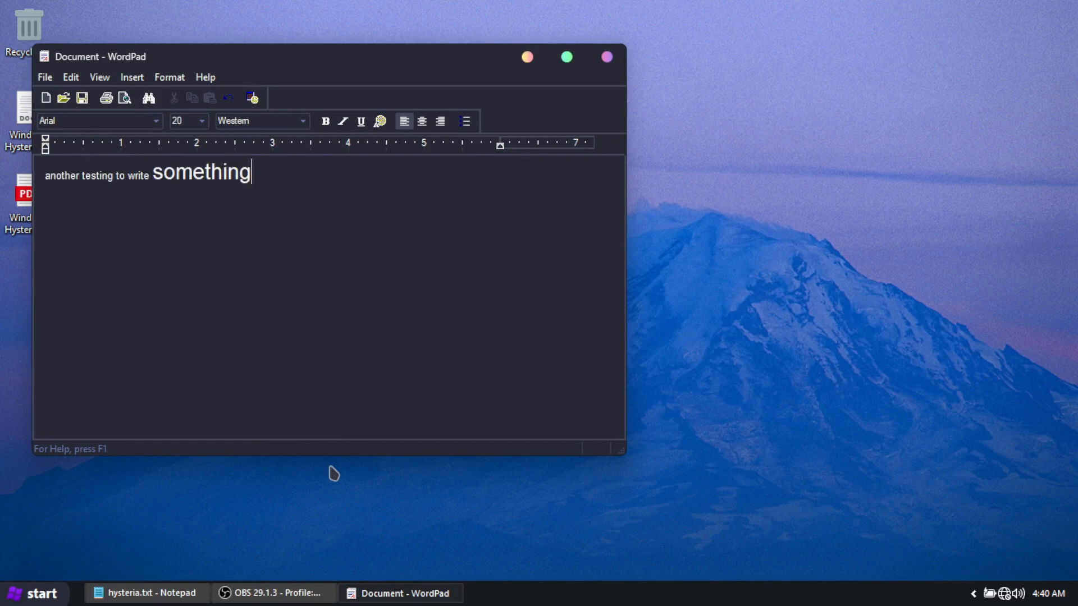
type("with project hystereia using")
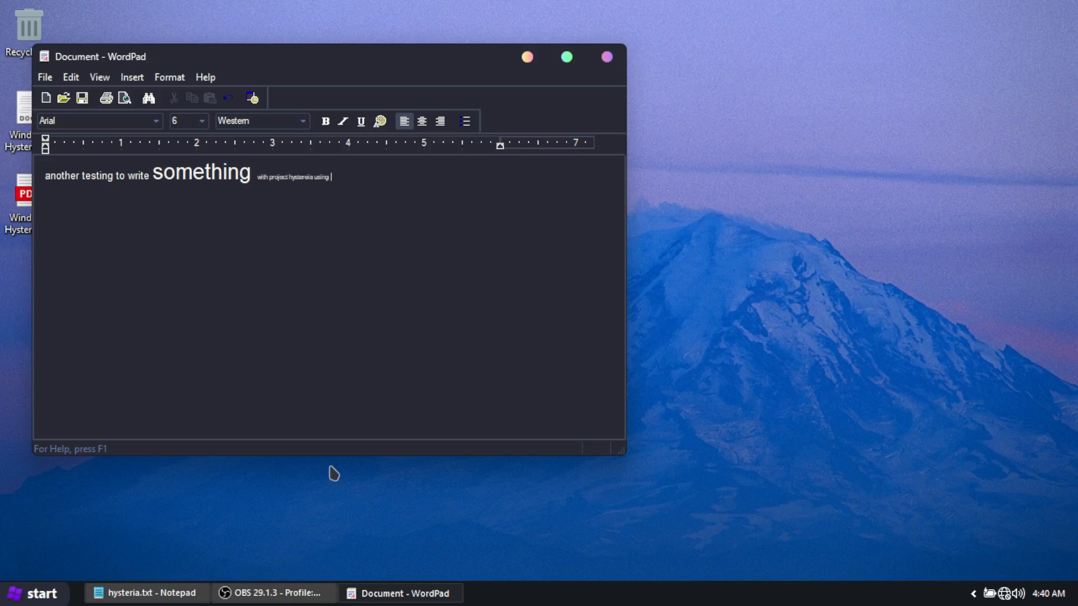
Launch Spider Solitaire from Programs > Games and start an Easy: One Suit game.
left_click(32, 593)
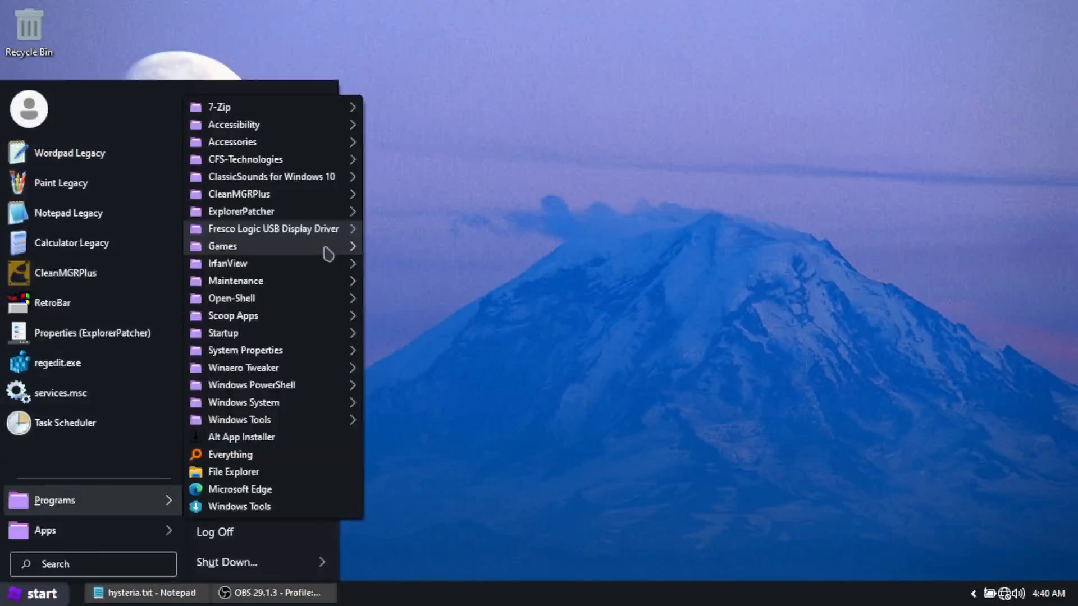
left_click(222, 246)
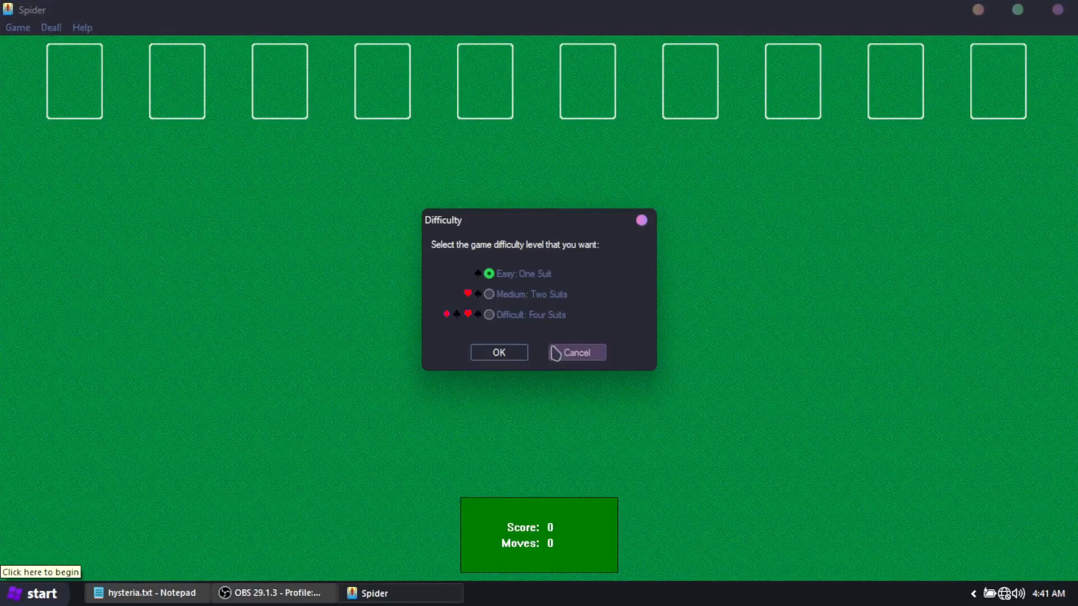
left_click(497, 352)
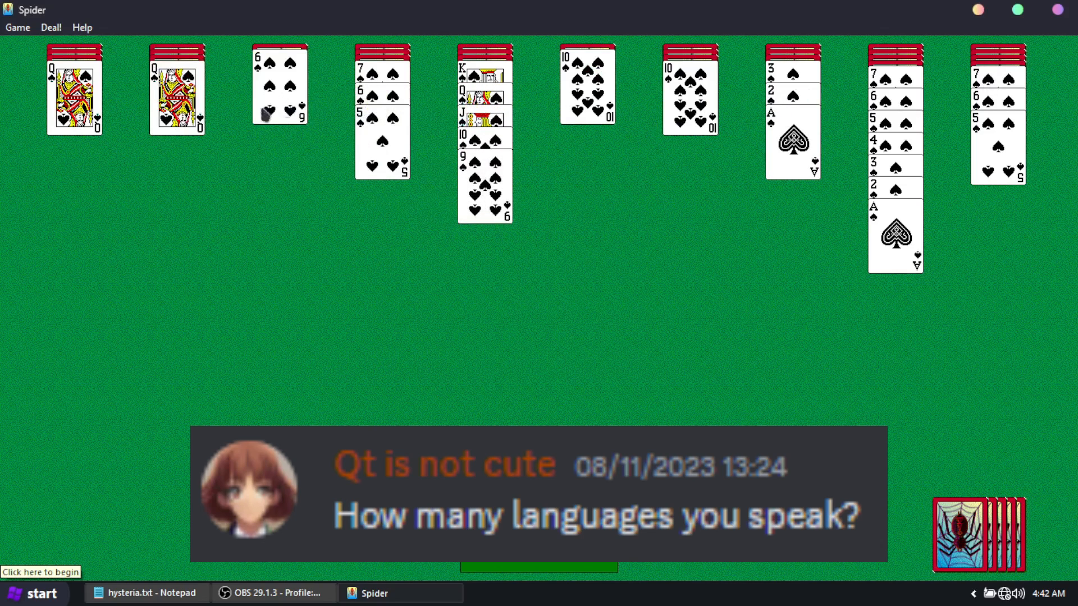
mouse_move(691, 114)
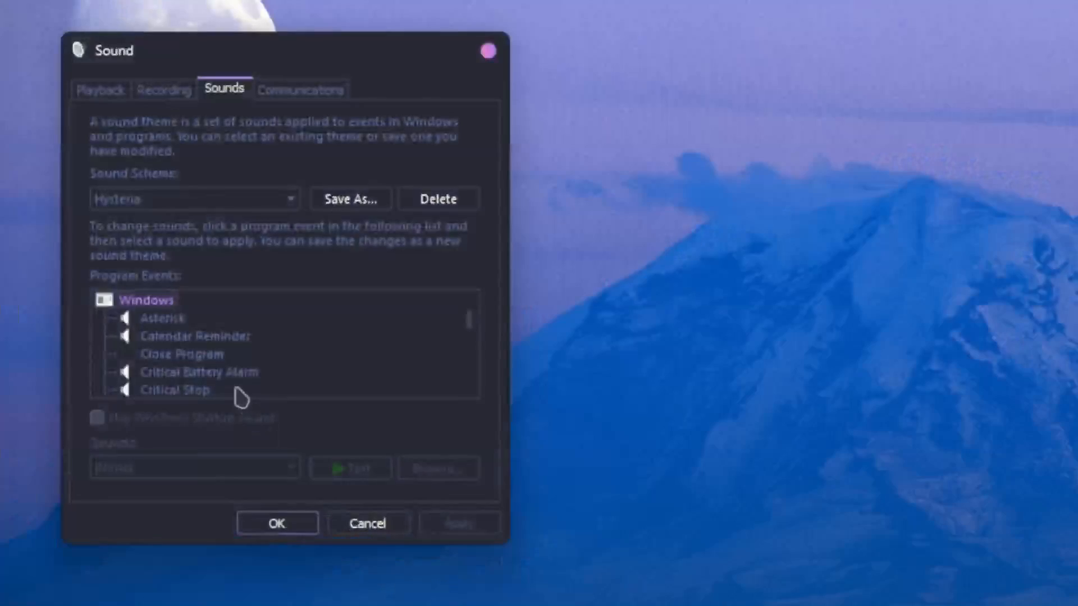
Check the Hysteria scheme sounds for Asterisk, Calendar Reminder, Critical Battery Alarm and Critical Stop.
left_click(162, 318)
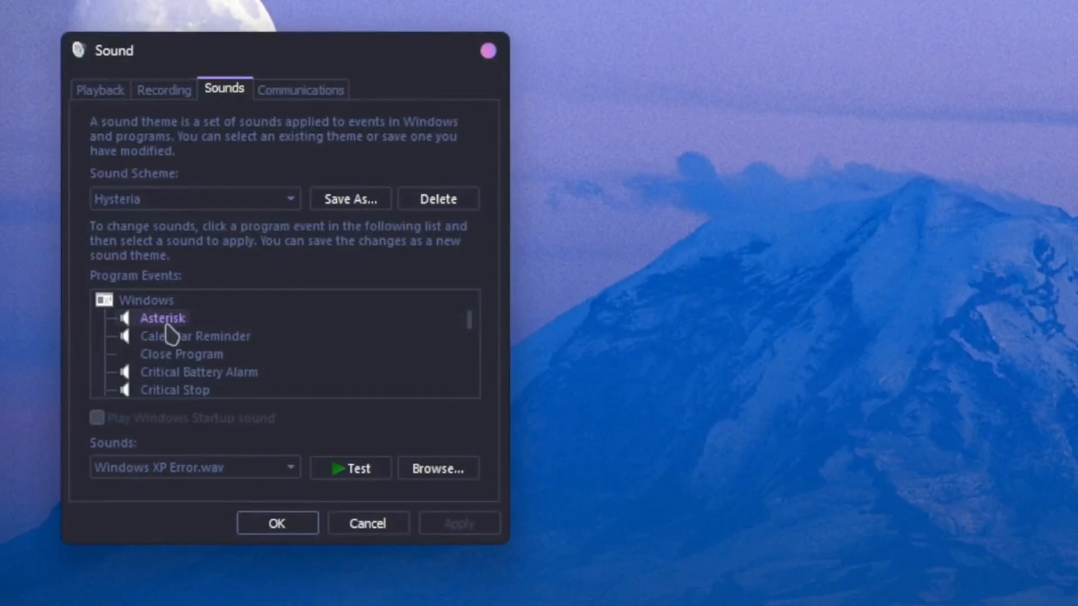
left_click(194, 336)
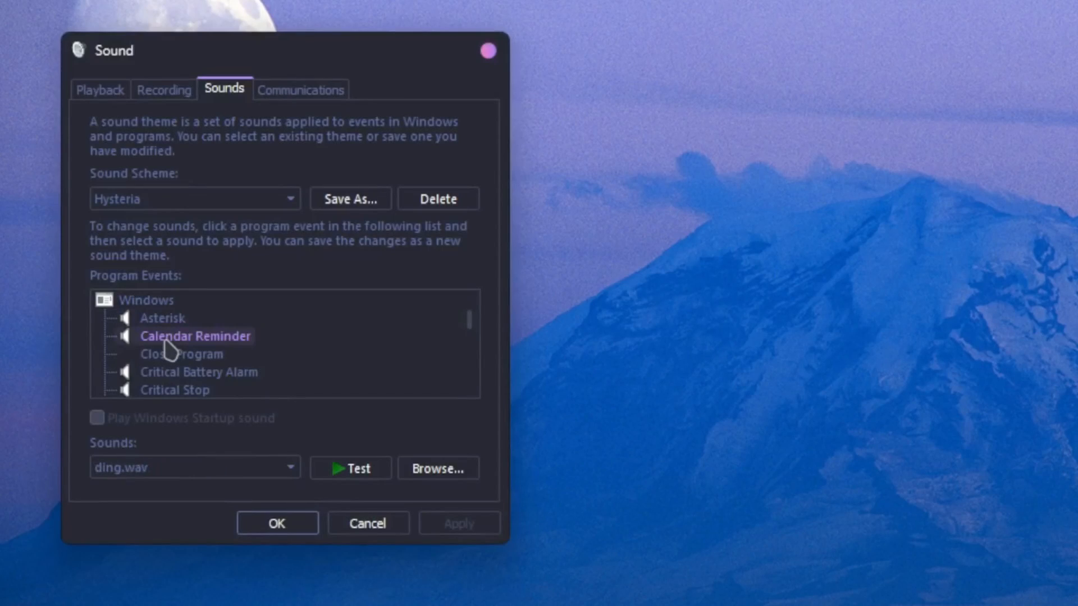
mouse_move(168, 385)
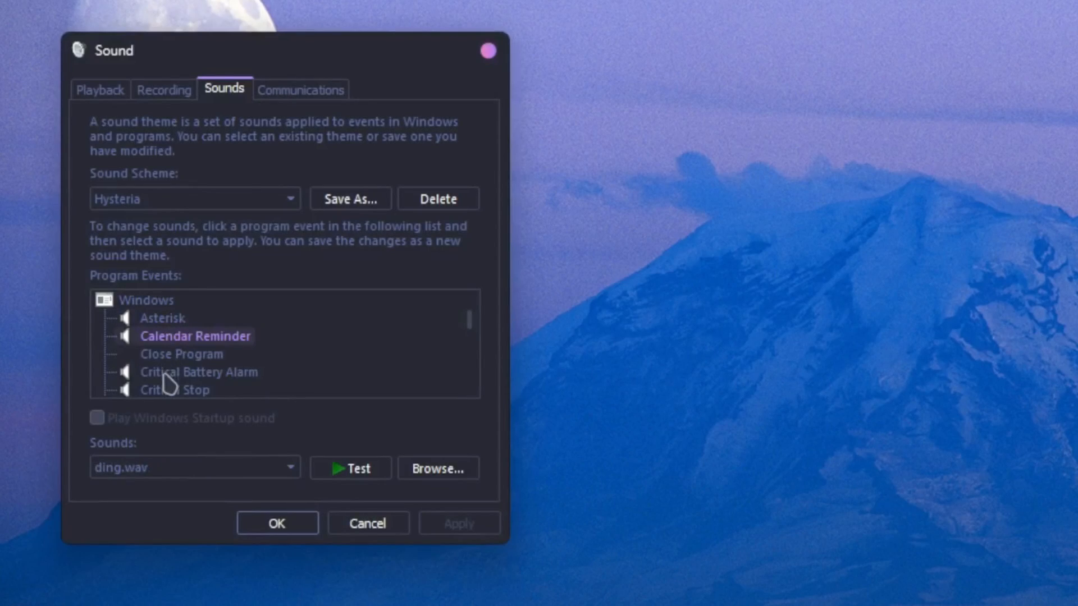
left_click(198, 372)
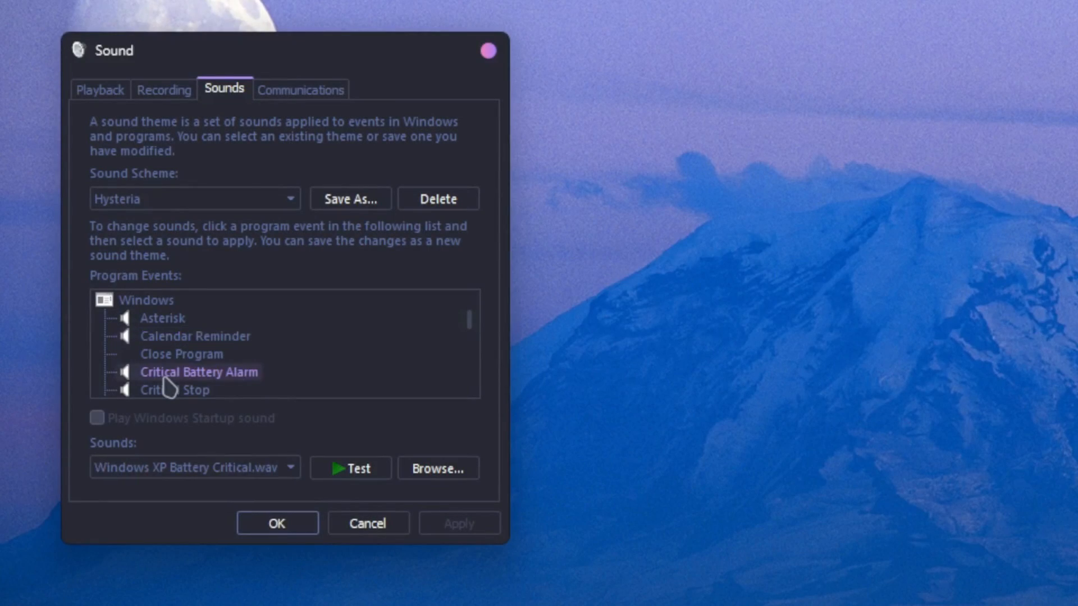
left_click(176, 389)
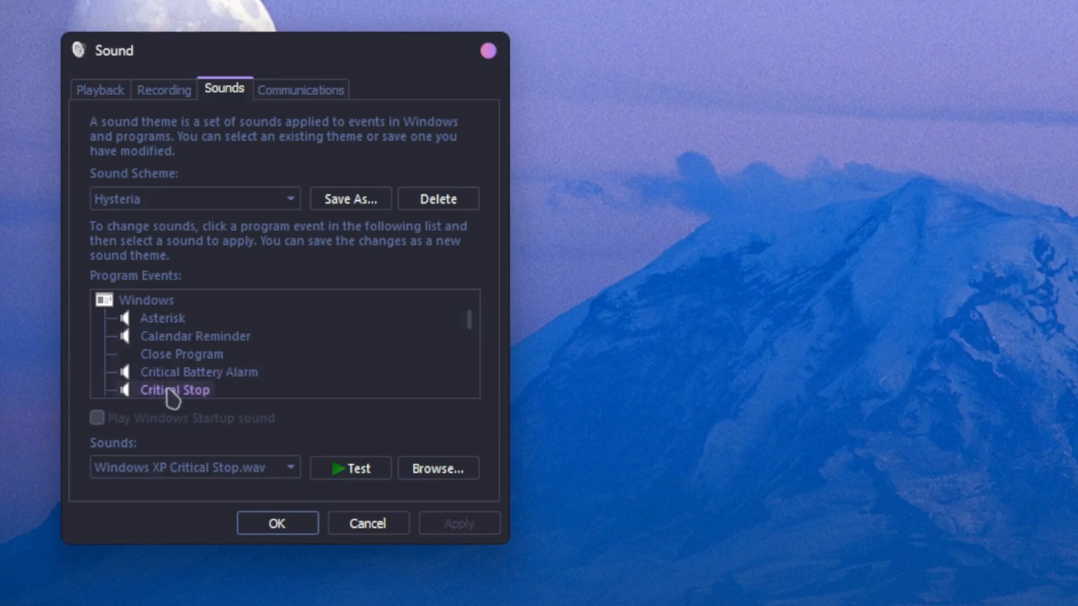
Check the sounds for Device Disconnect, Device Failed to Connect, Low Battery Alarm and the next event.
scroll("down", 3)
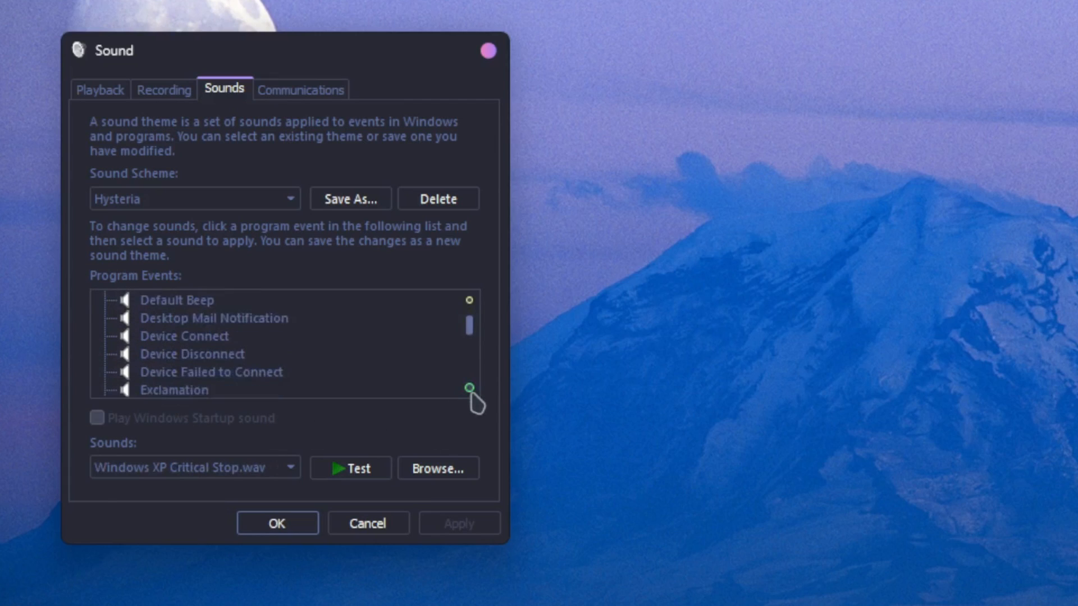
left_click(192, 318)
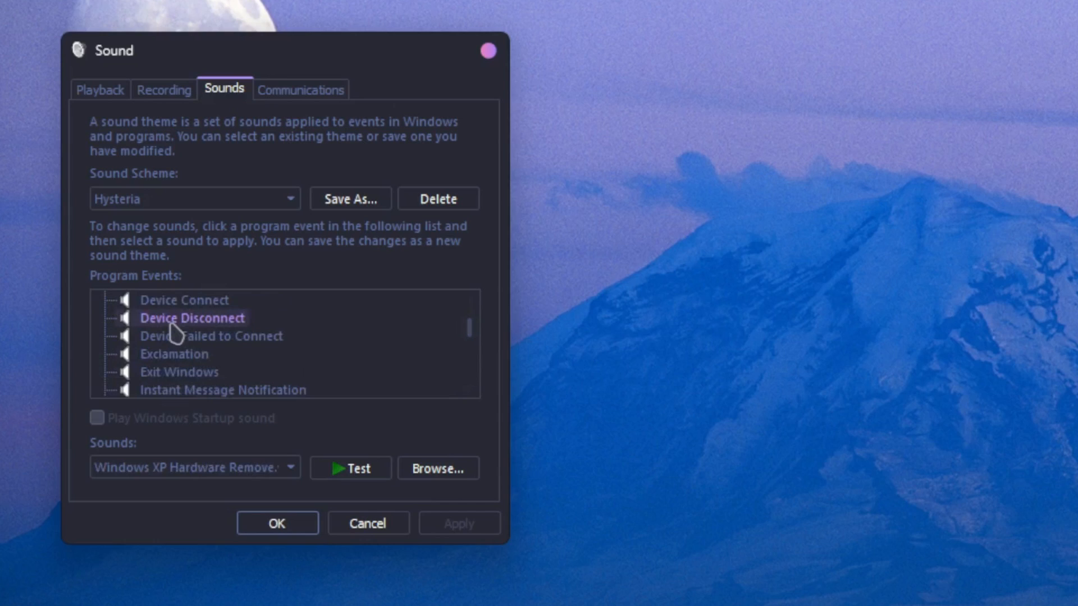
left_click(211, 336)
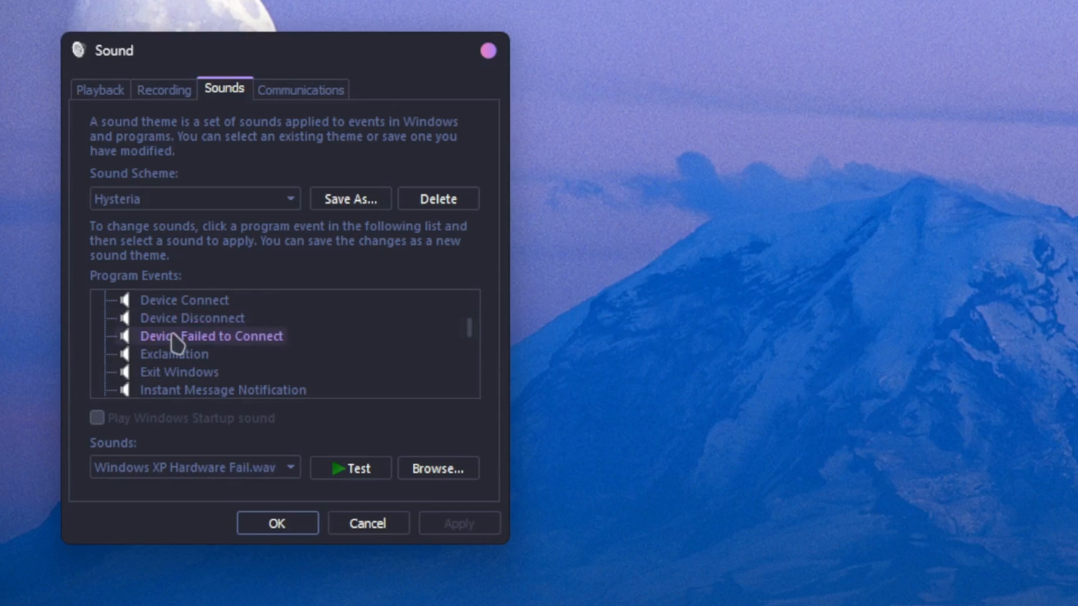
mouse_move(185, 402)
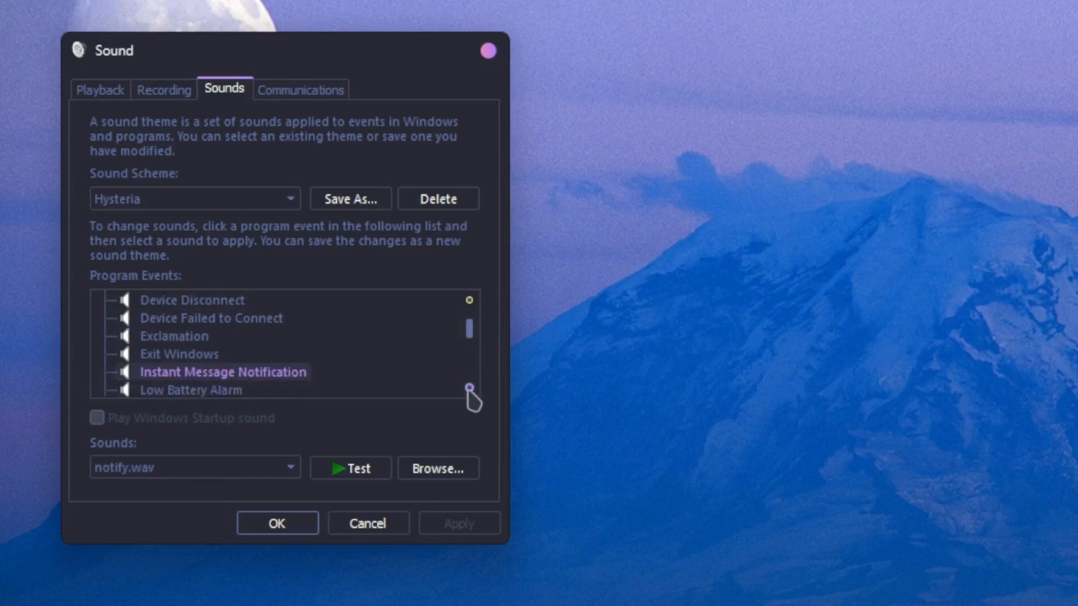
left_click(191, 336)
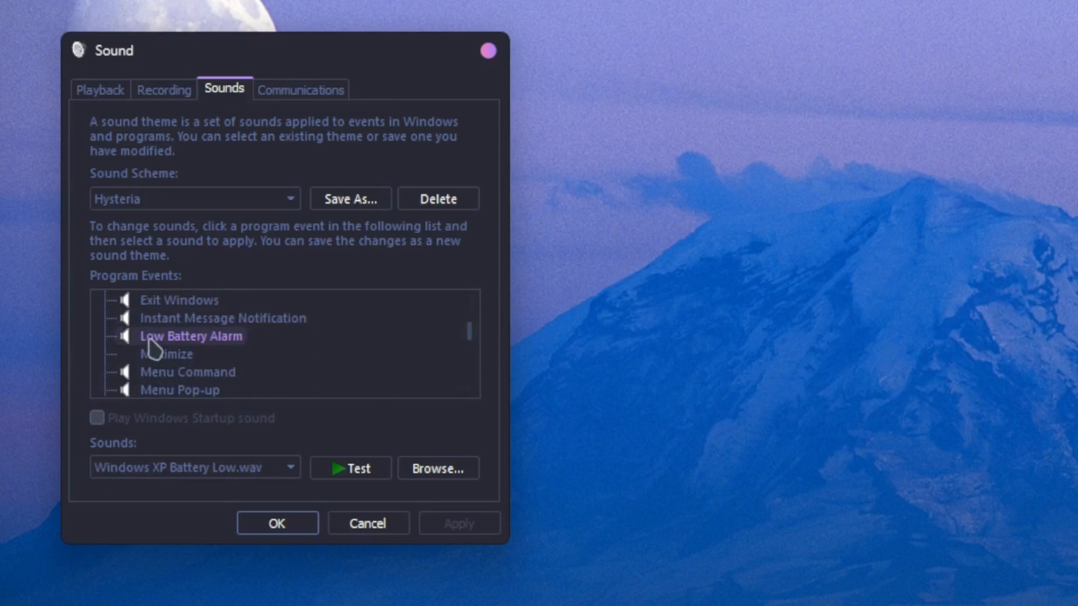
left_click(187, 371)
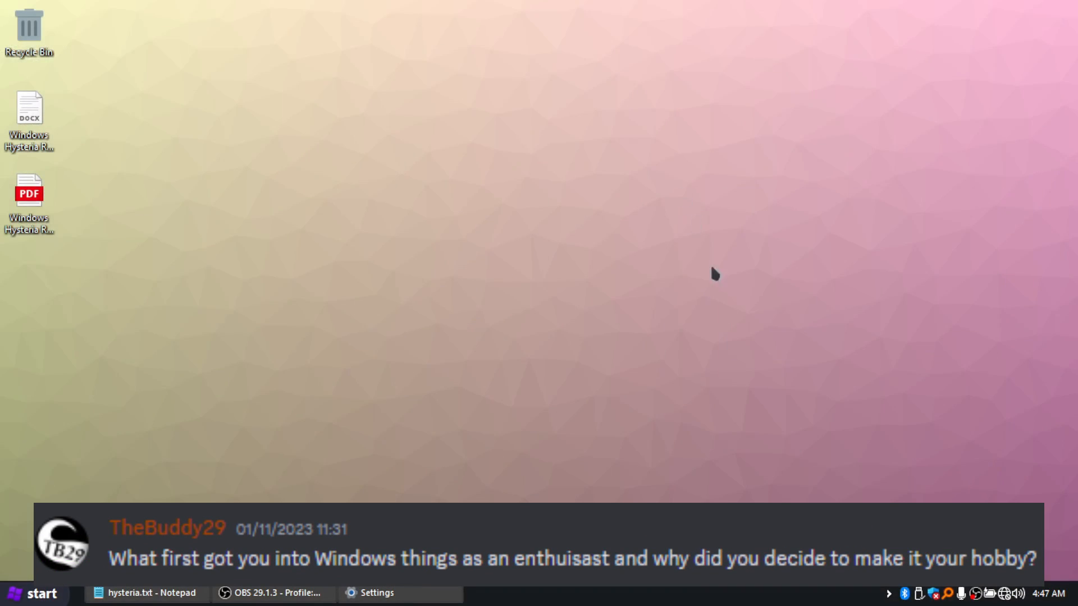
Restore the minimized Settings window from the taskbar and close it.
left_click(377, 592)
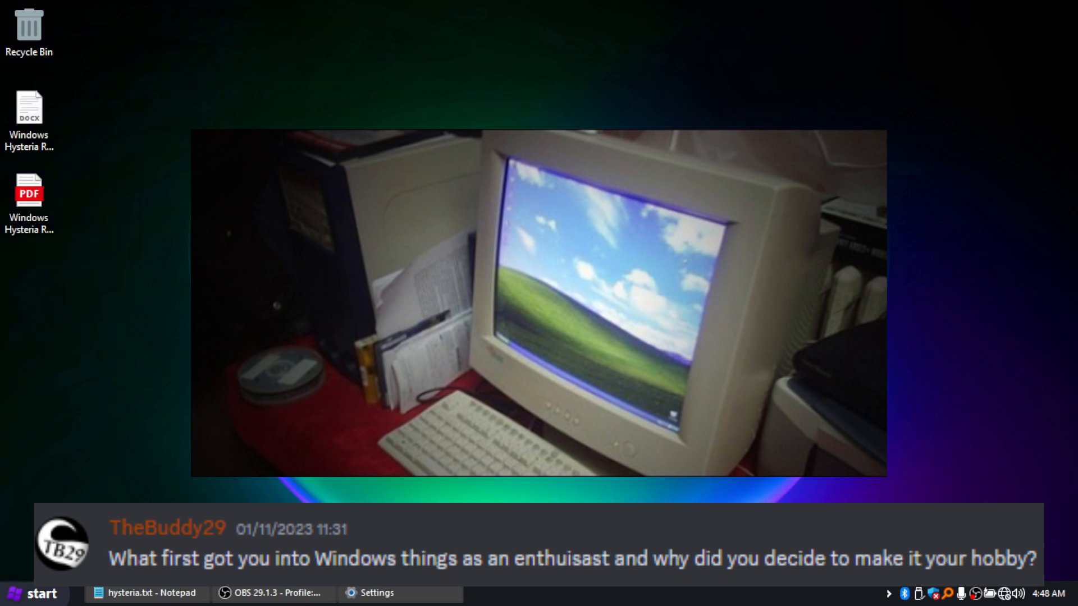
left_click(378, 593)
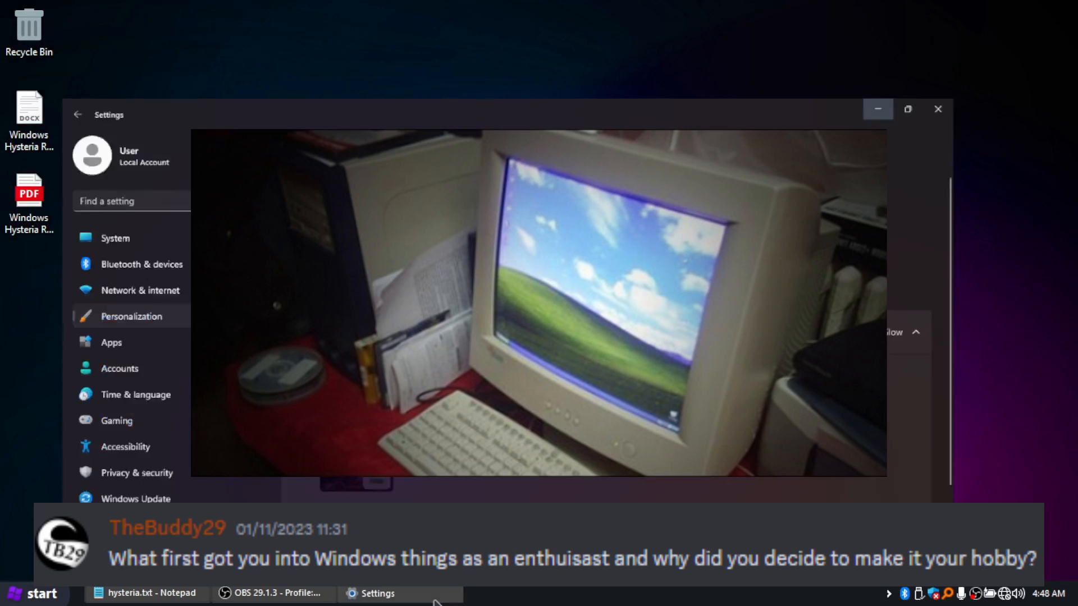
left_click(878, 109)
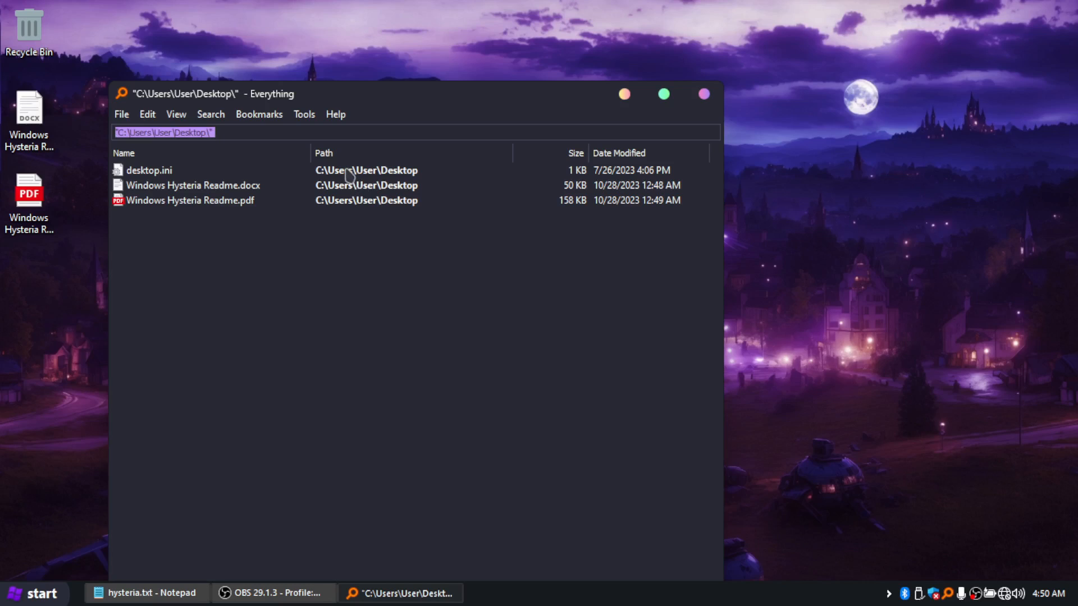
Search Everything for 'fileexplorer' and launch one of the matching results.
type("fileexplorerwinapp")
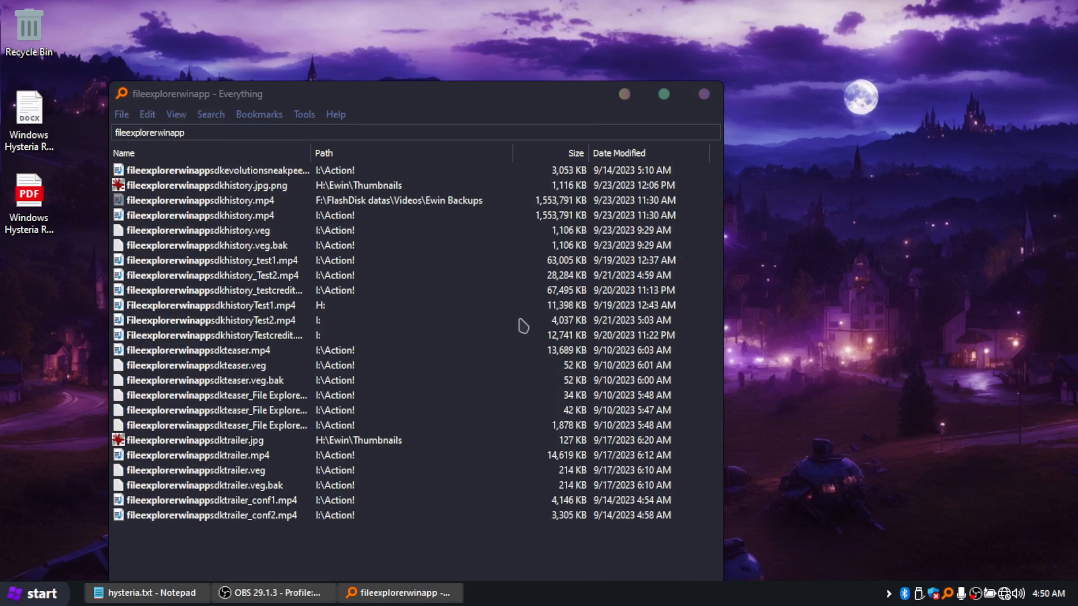
double_click(200, 200)
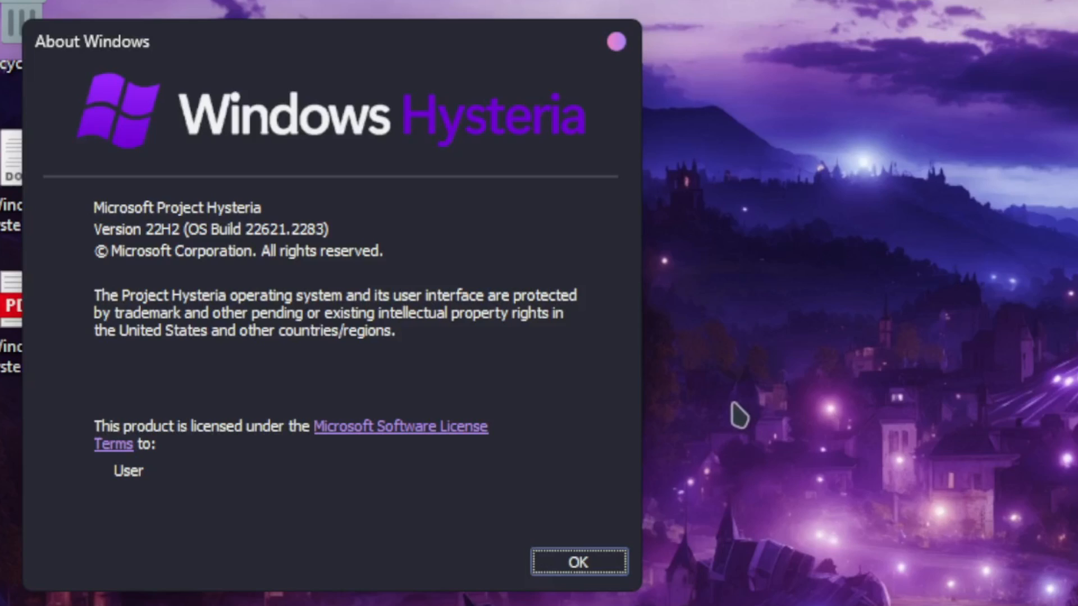
Dismiss the About Windows box and choose an app package in Alt App Installer.
left_click(578, 563)
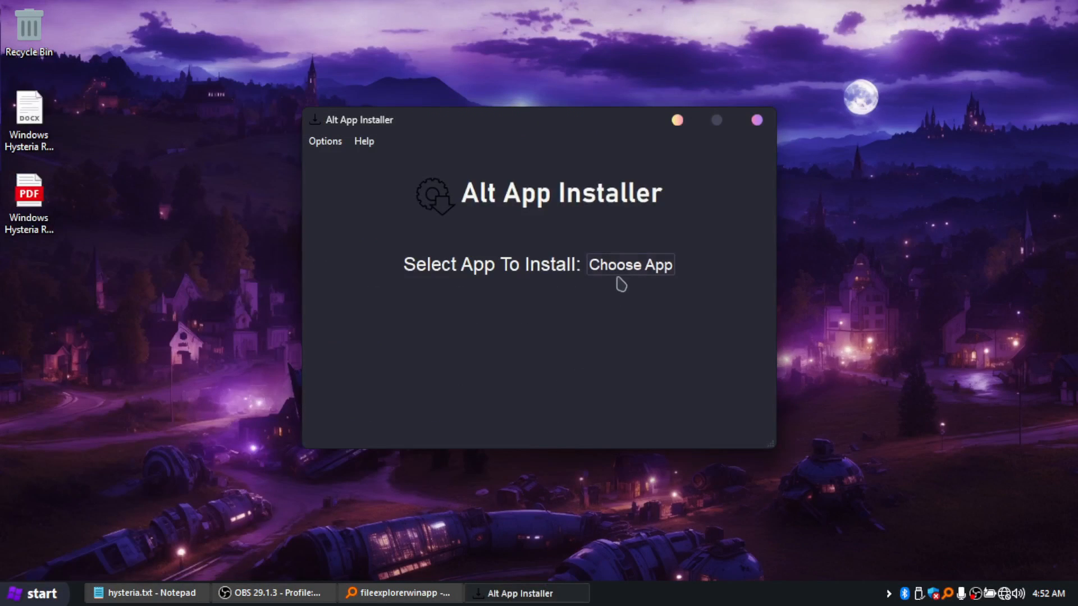
left_click(629, 265)
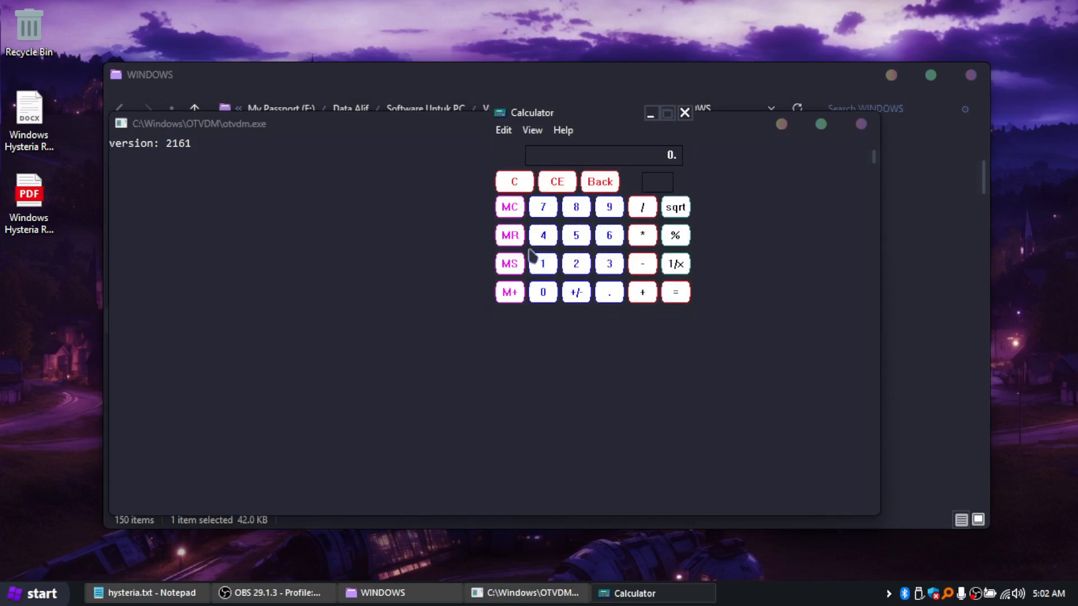
Use a key on the legacy Calculator running under the otvdm emulator.
left_click(33, 593)
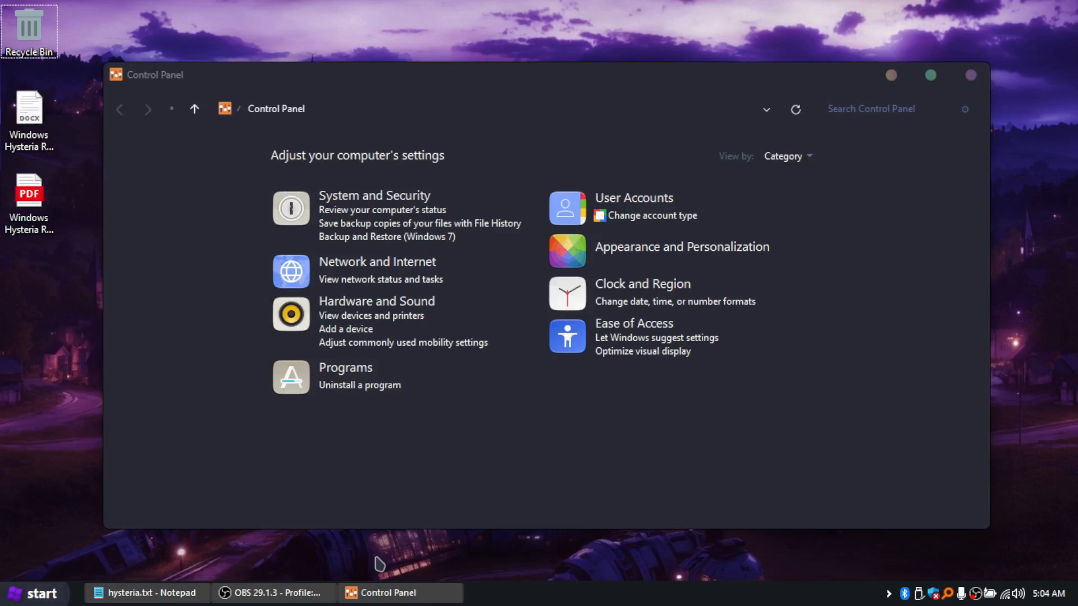
Switch Control Panel to Large icons view, then back to Category view.
left_click(786, 156)
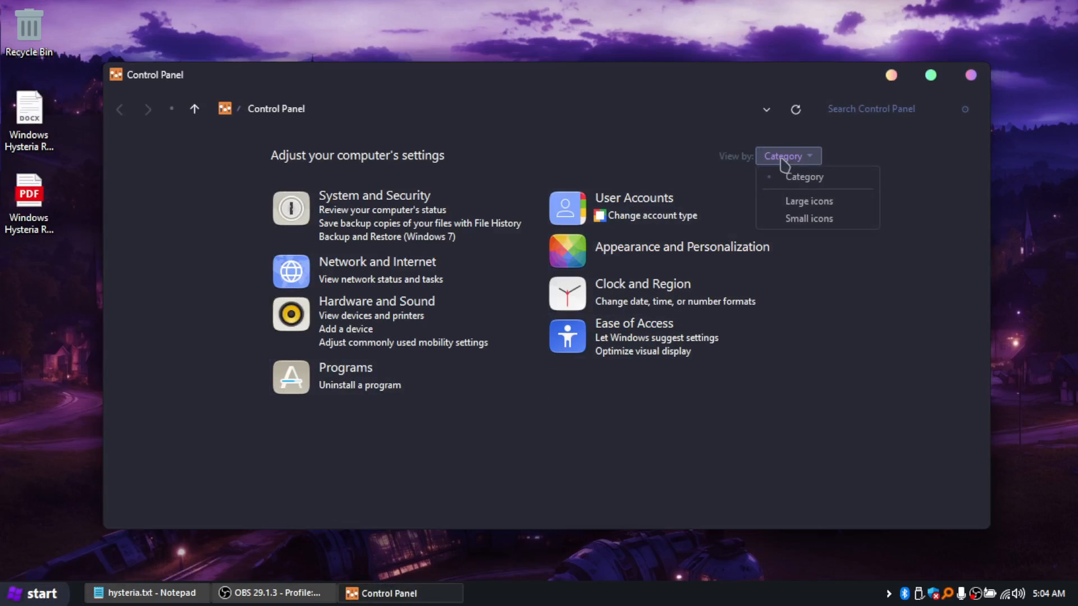
left_click(808, 201)
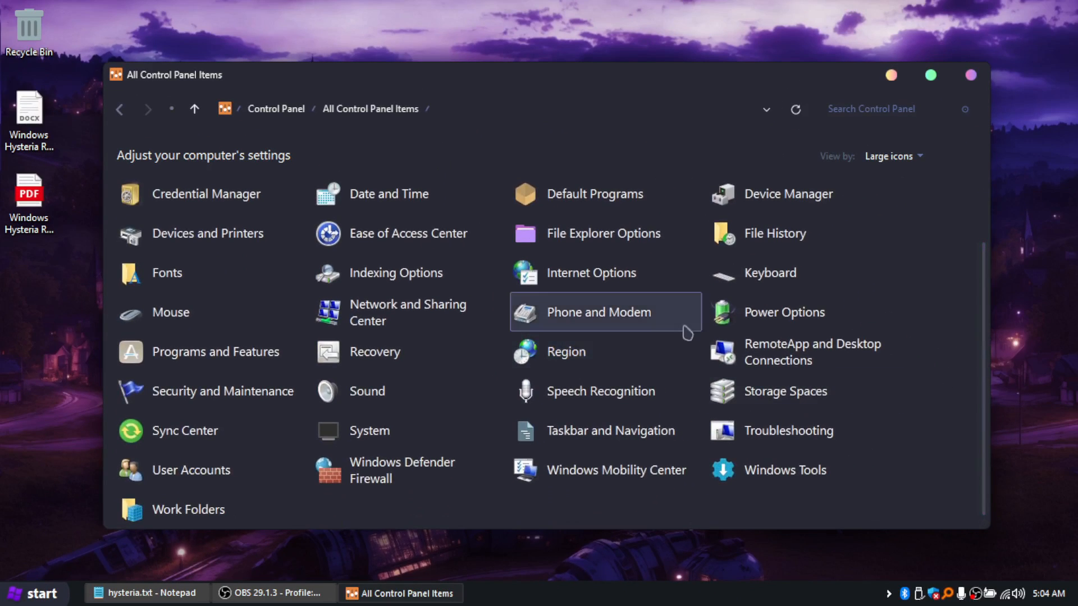
left_click(892, 156)
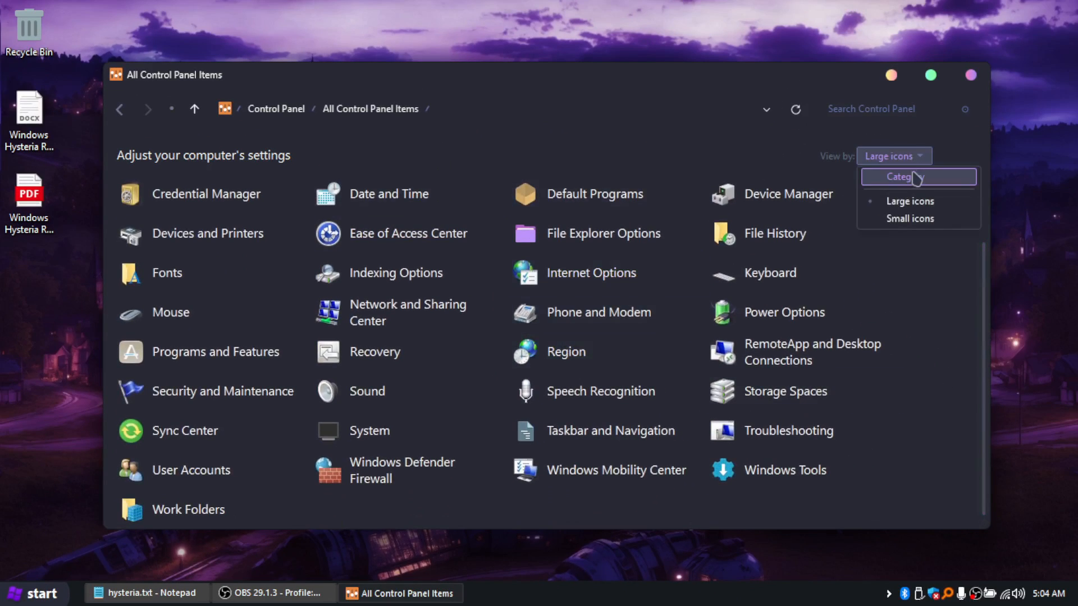
left_click(902, 176)
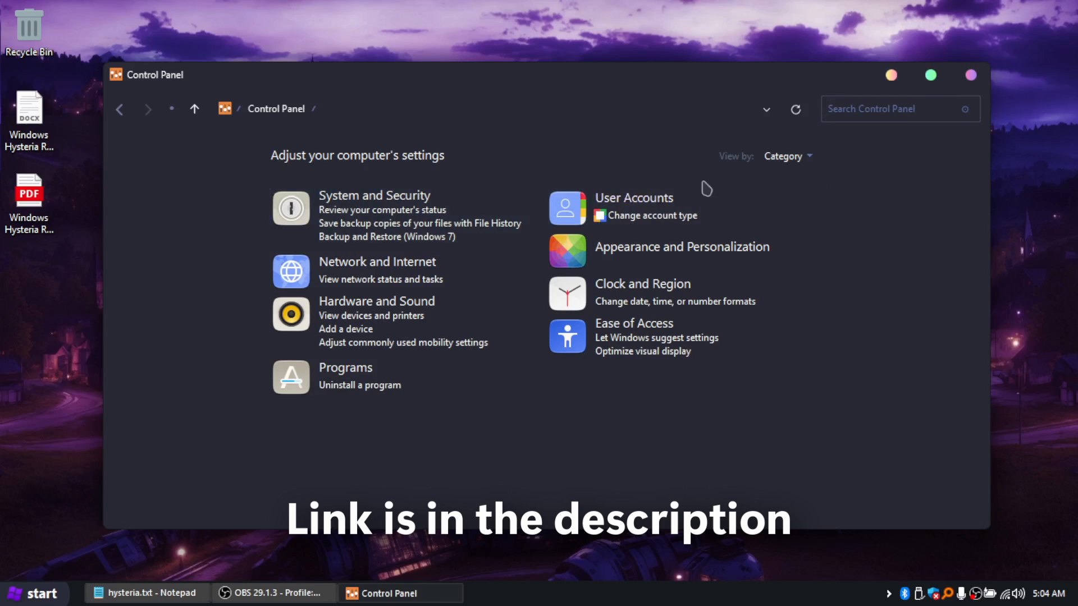
Go into System and Security and browse its items down to Windows Tools.
left_click(374, 196)
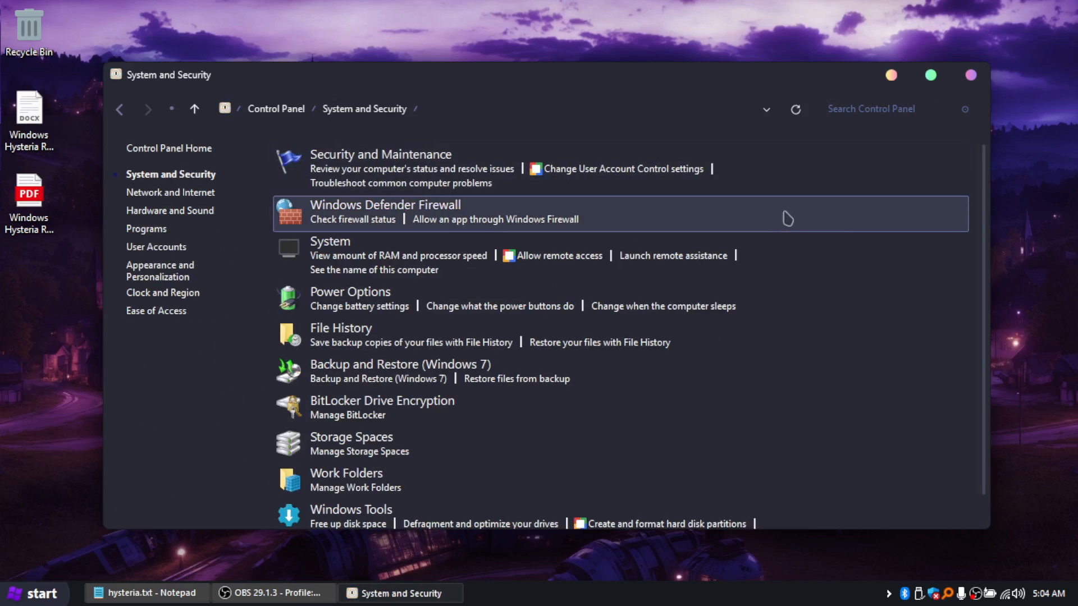
scroll("down", 3)
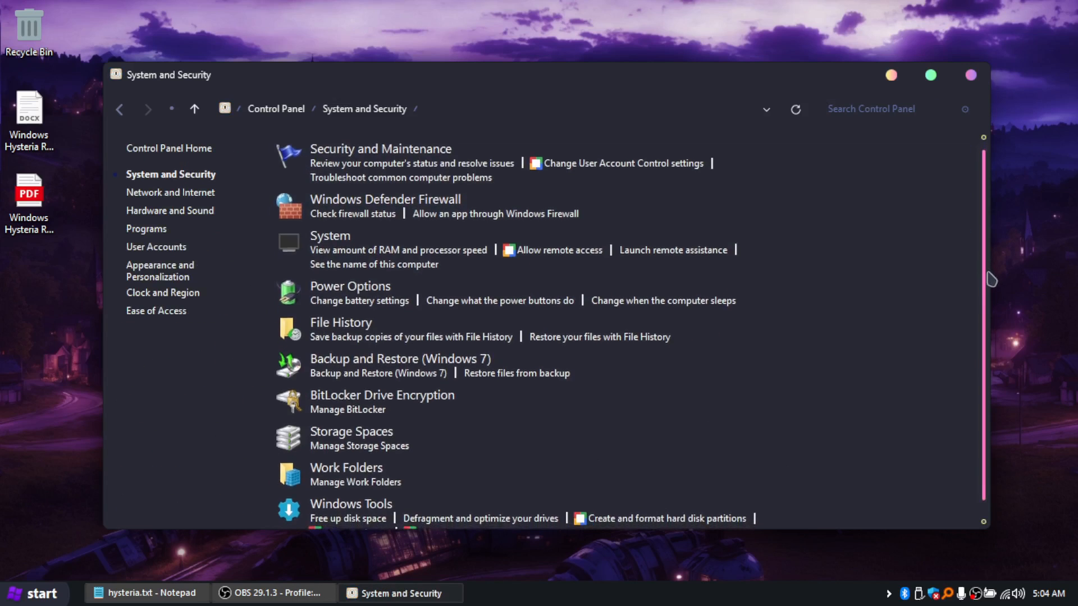
scroll("down", 3)
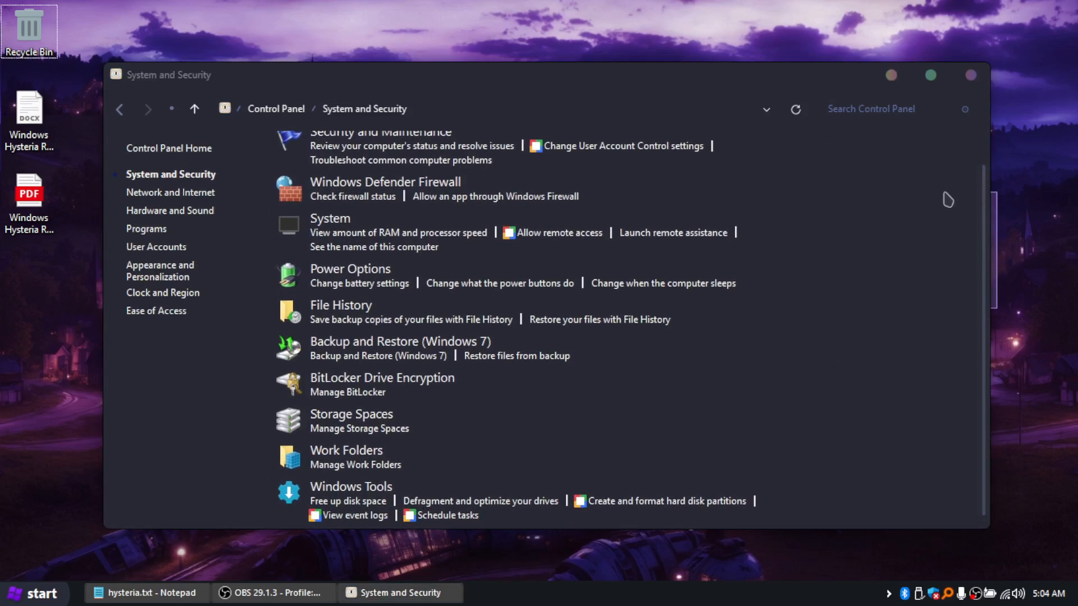